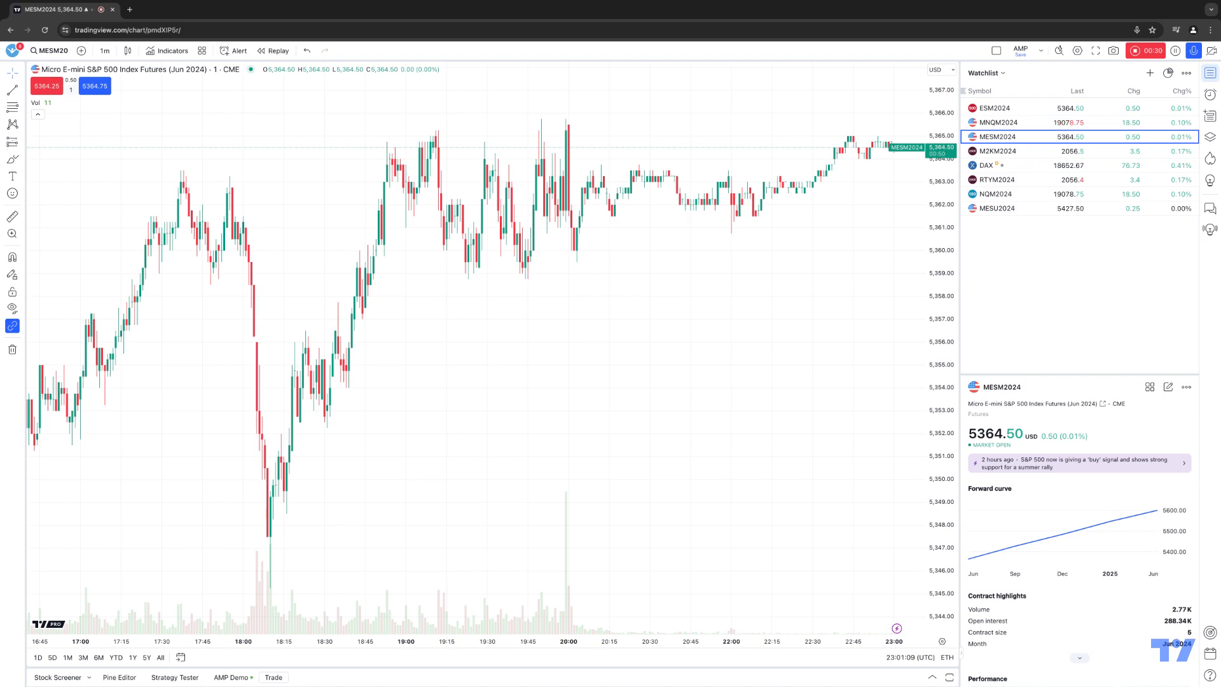
mouse_move(222, 246)
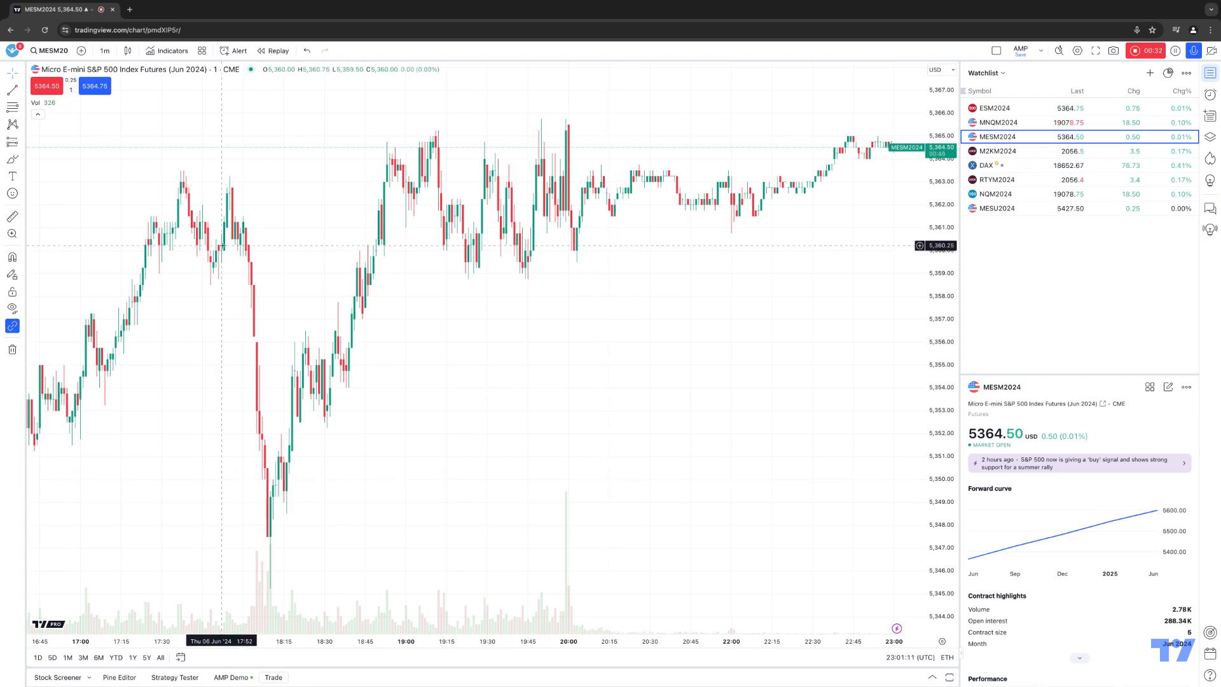
mouse_move(226, 148)
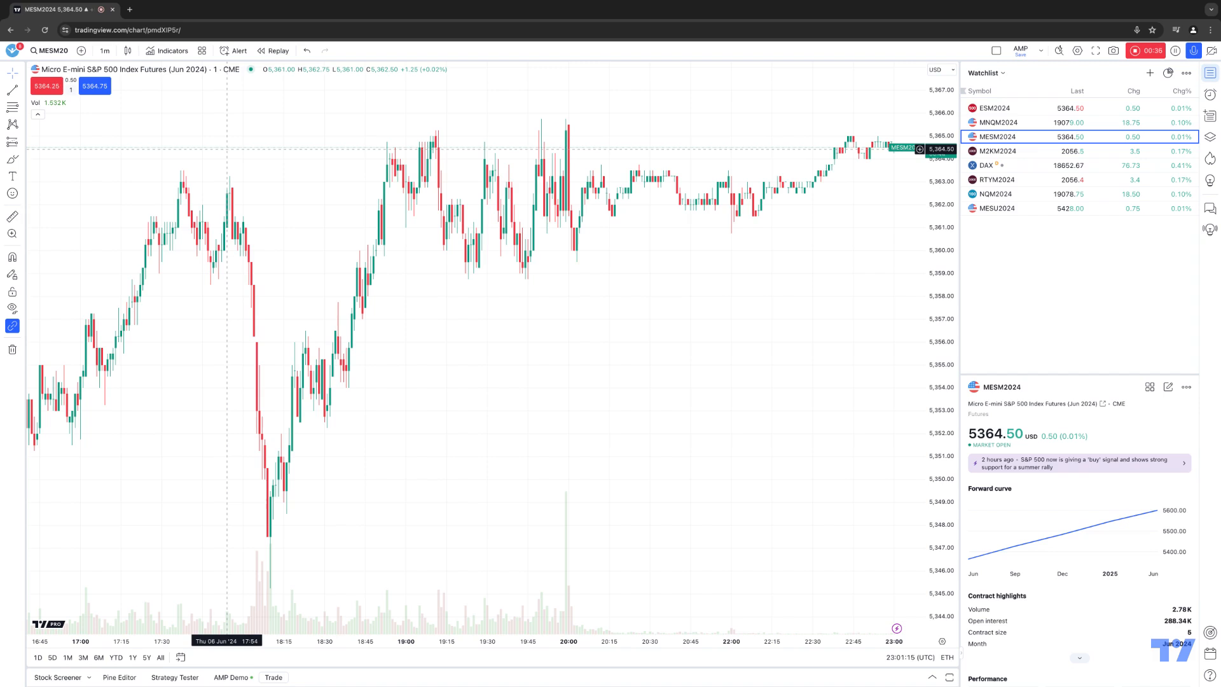
mouse_move(187, 76)
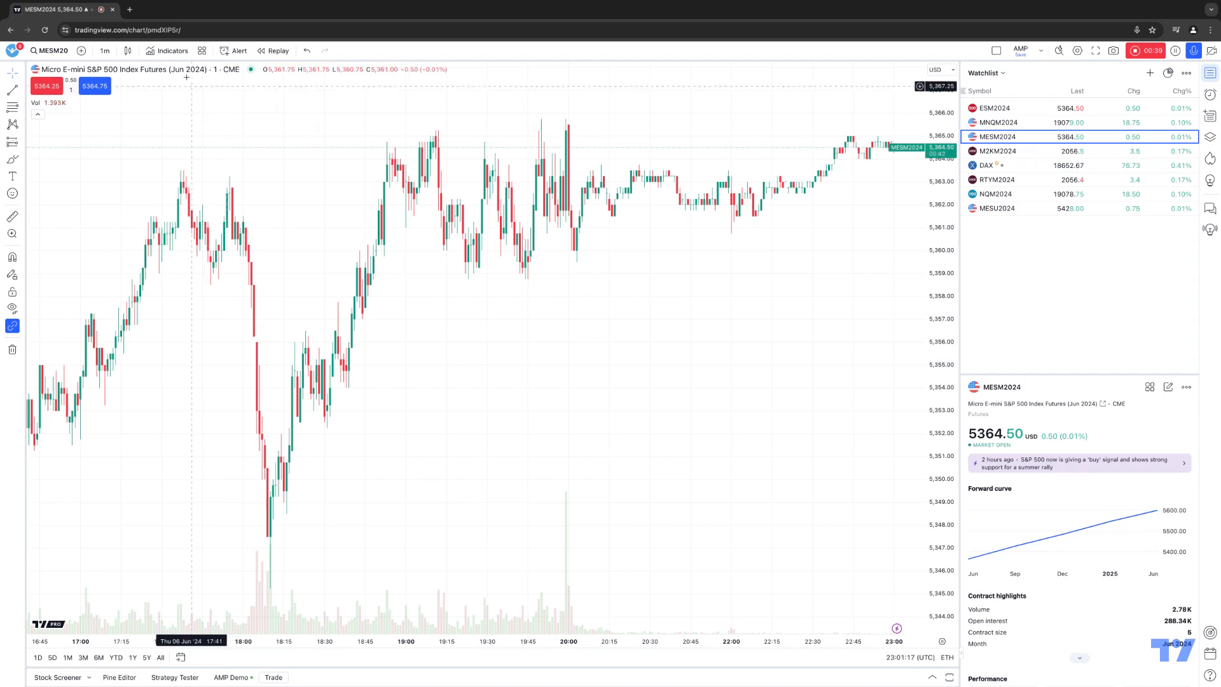
- Search indicators for 'macd' and add MACD to the MESM2024 chart alongside Bollinger Bands
click(166, 51)
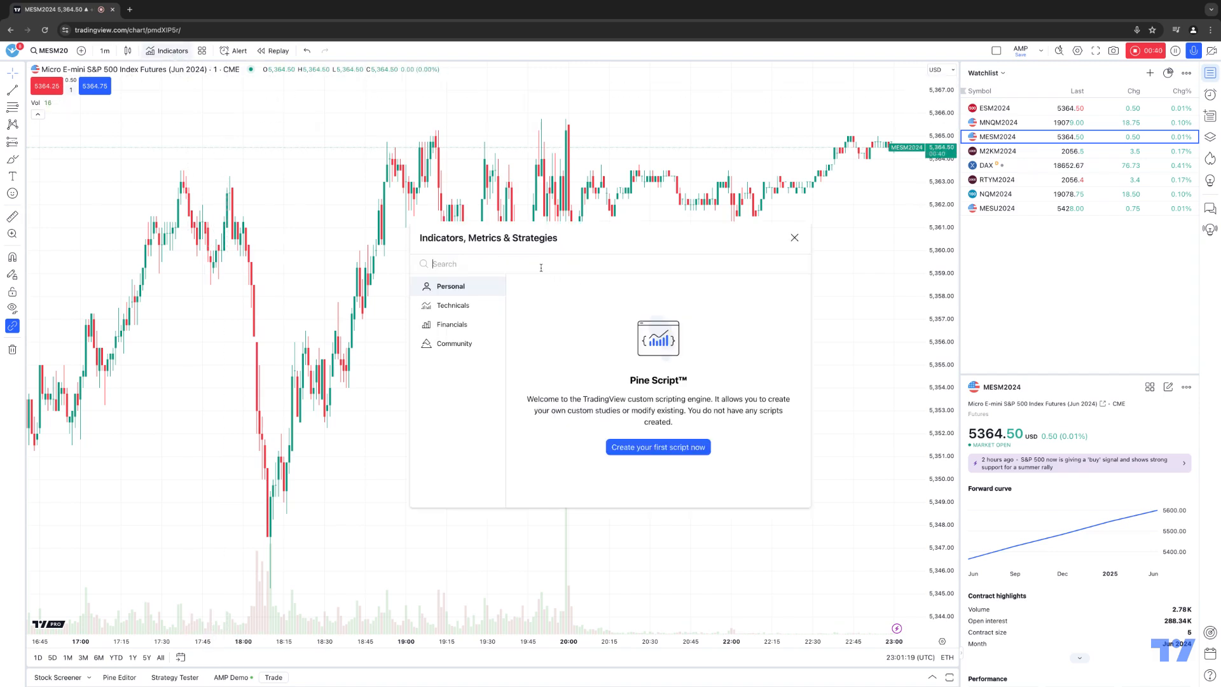
text(macd)
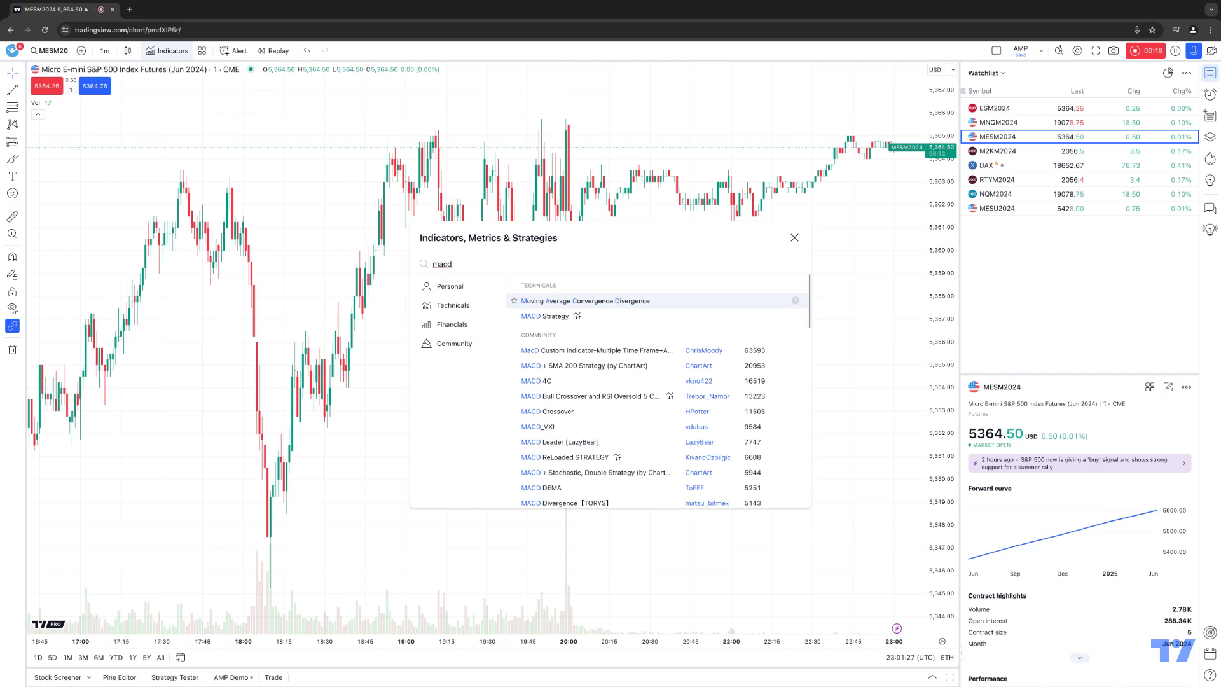
click(585, 301)
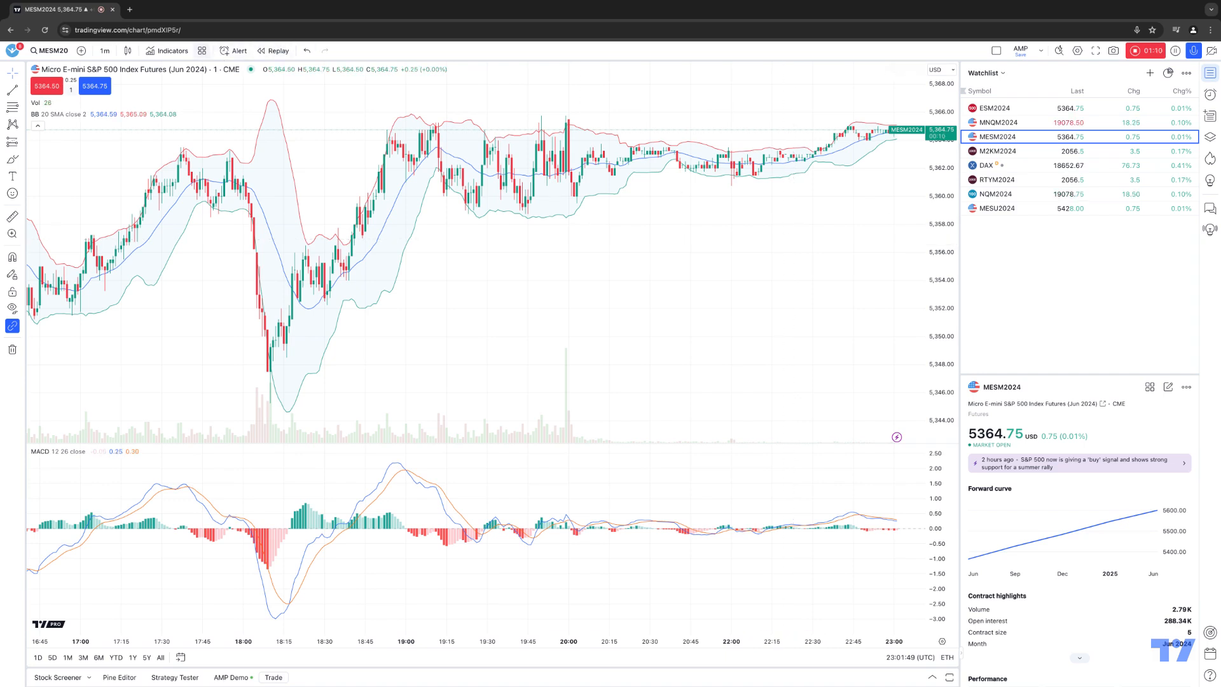
- Show the indicator templates menu with its default templates and save option
click(201, 50)
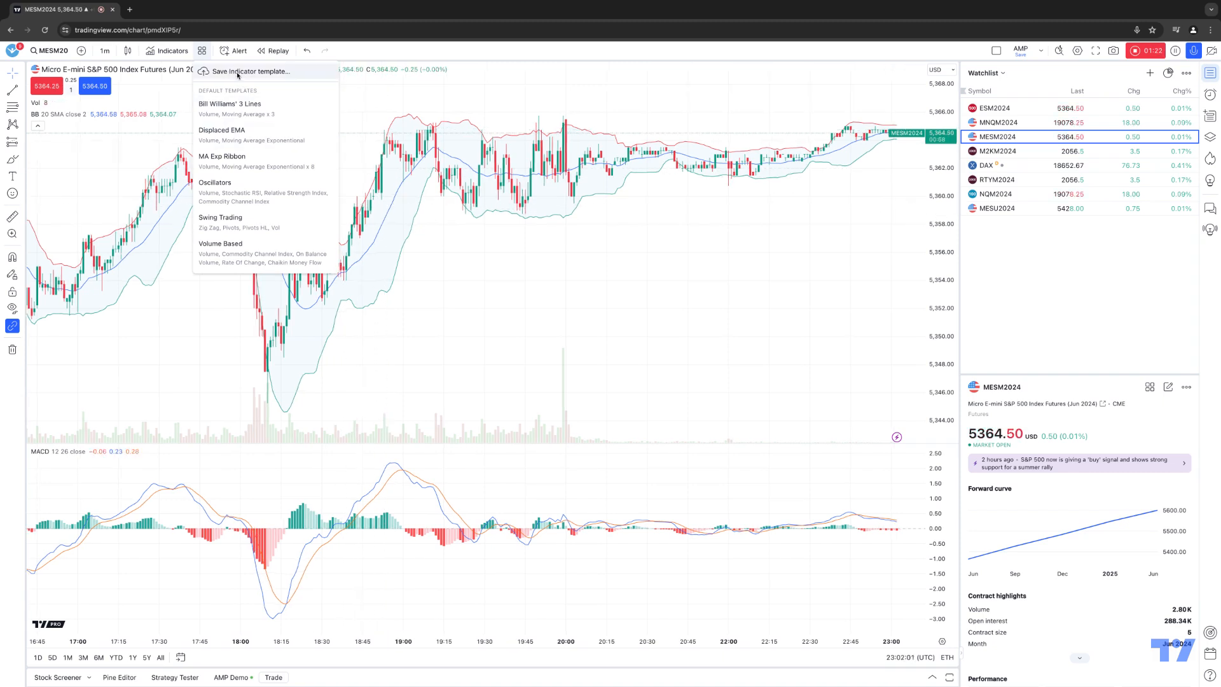
- Save the Vol, BB and MACD indicators as a template named 'AMP'
click(250, 70)
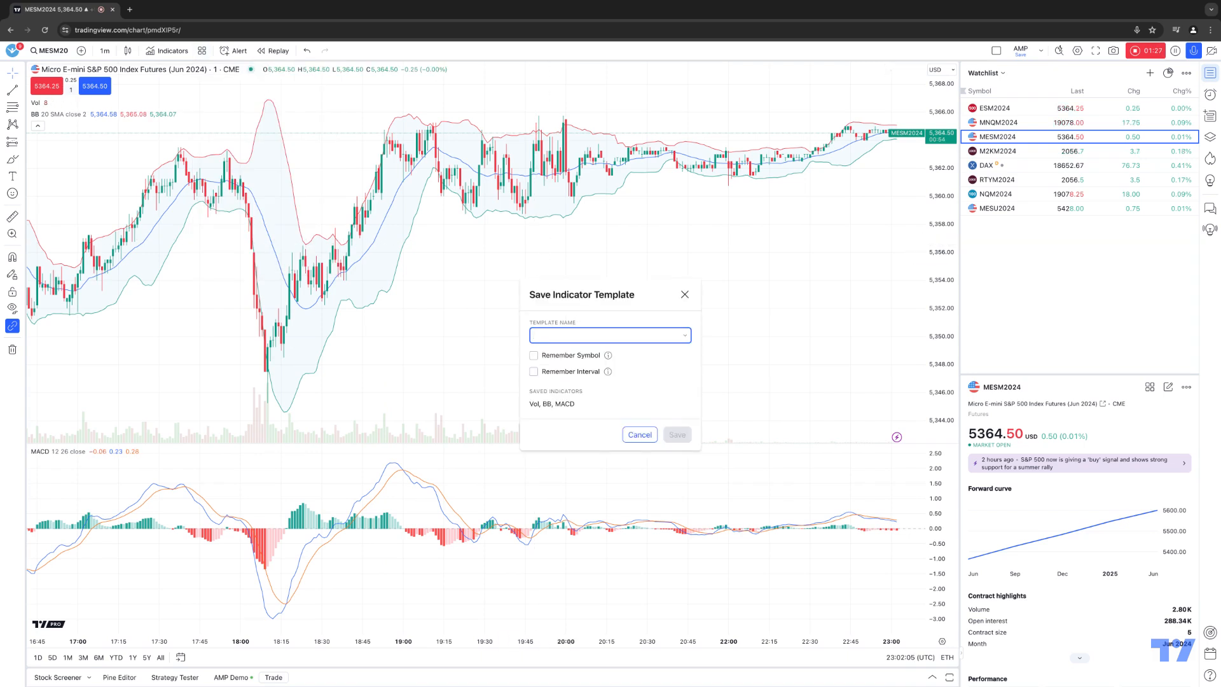
text(AMP)
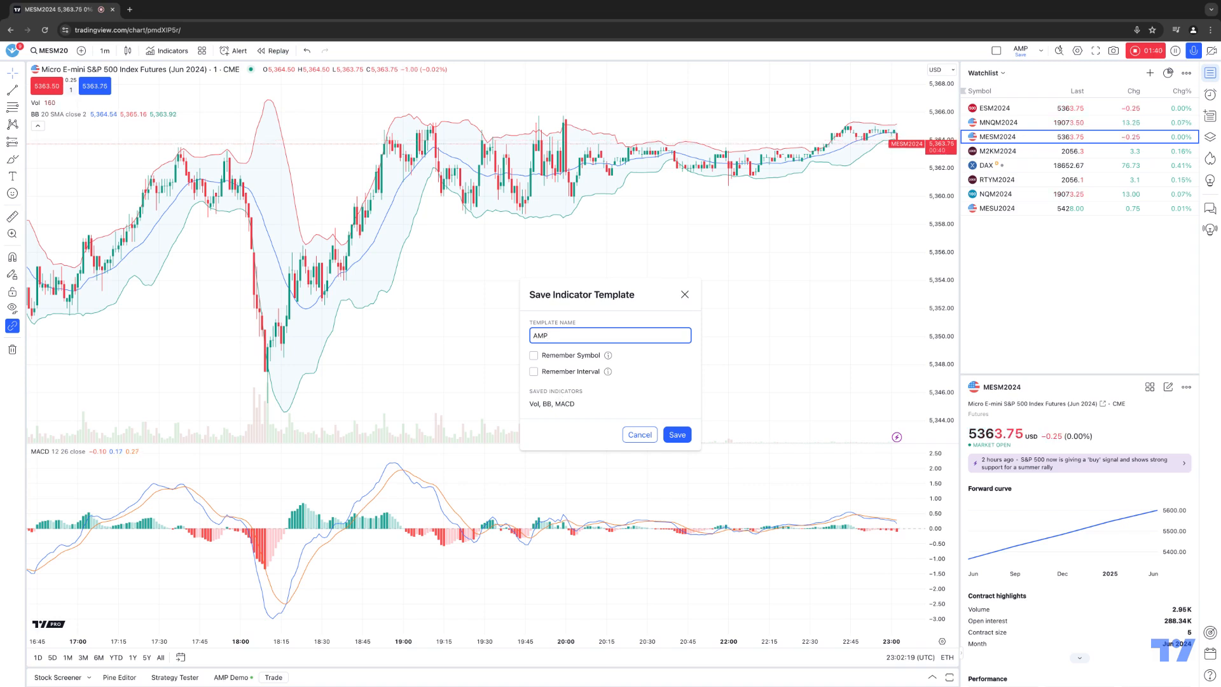
click(675, 433)
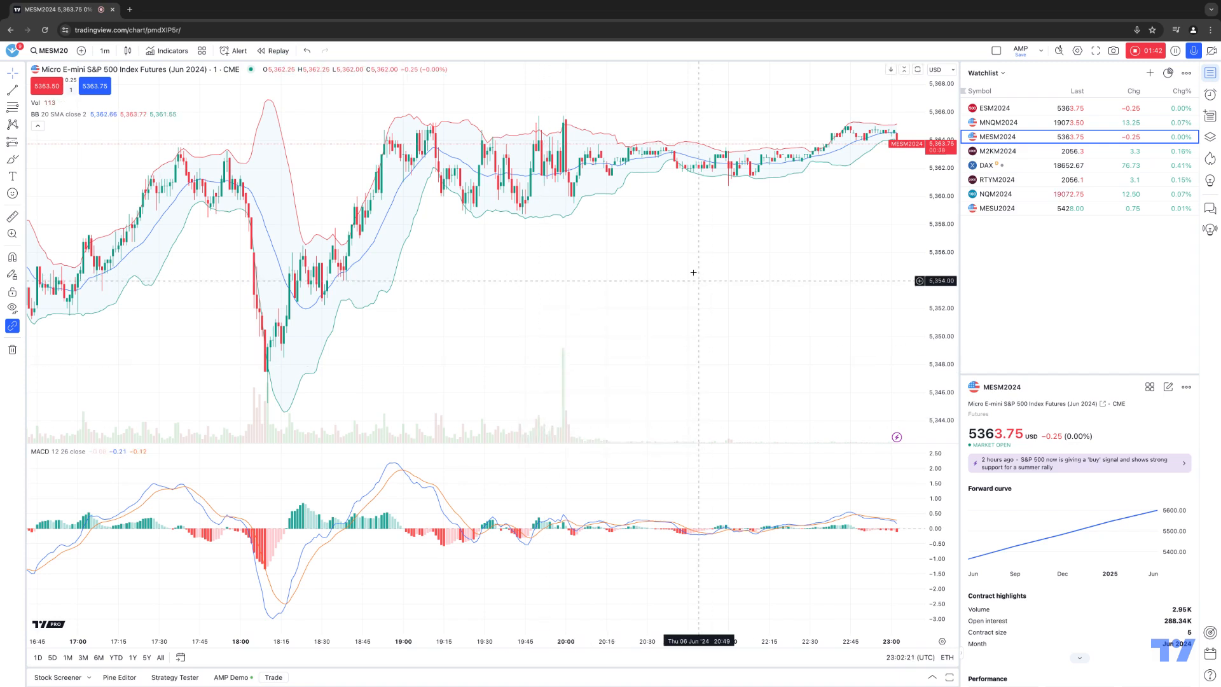
- Confirm AMP appears under personal templates in the templates menu
click(202, 51)
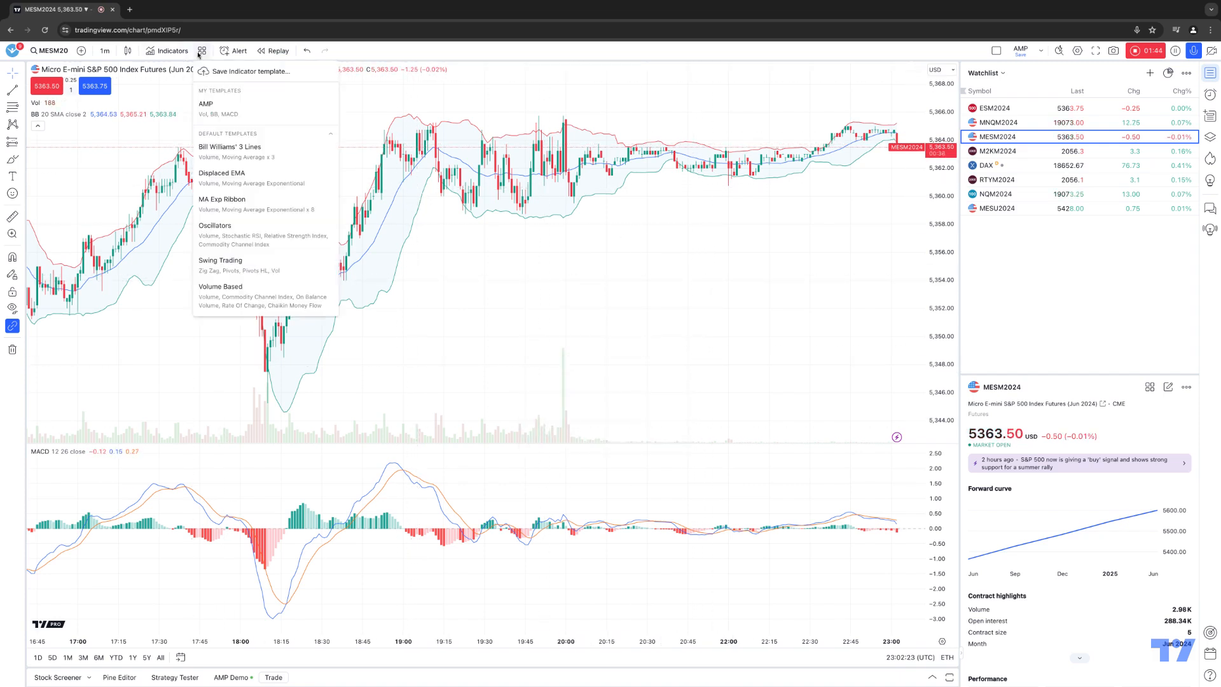
mouse_move(218, 109)
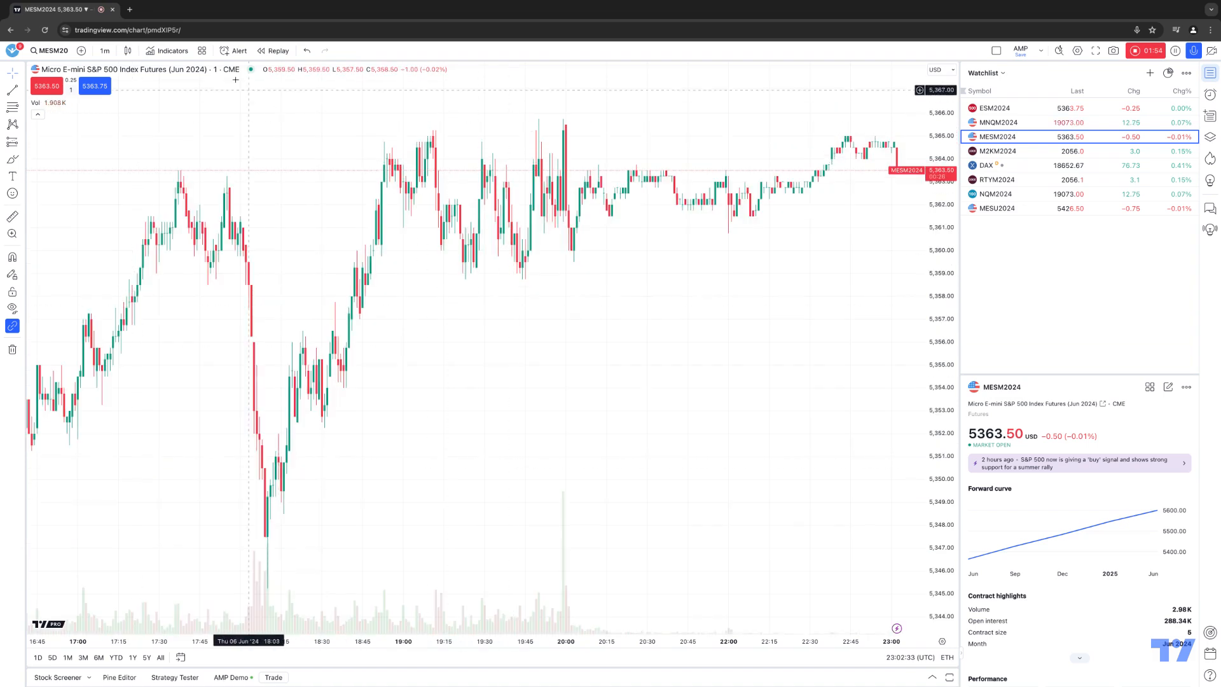
- Reopen the indicator templates menu on the chart stripped of Bollinger Bands and MACD
click(201, 51)
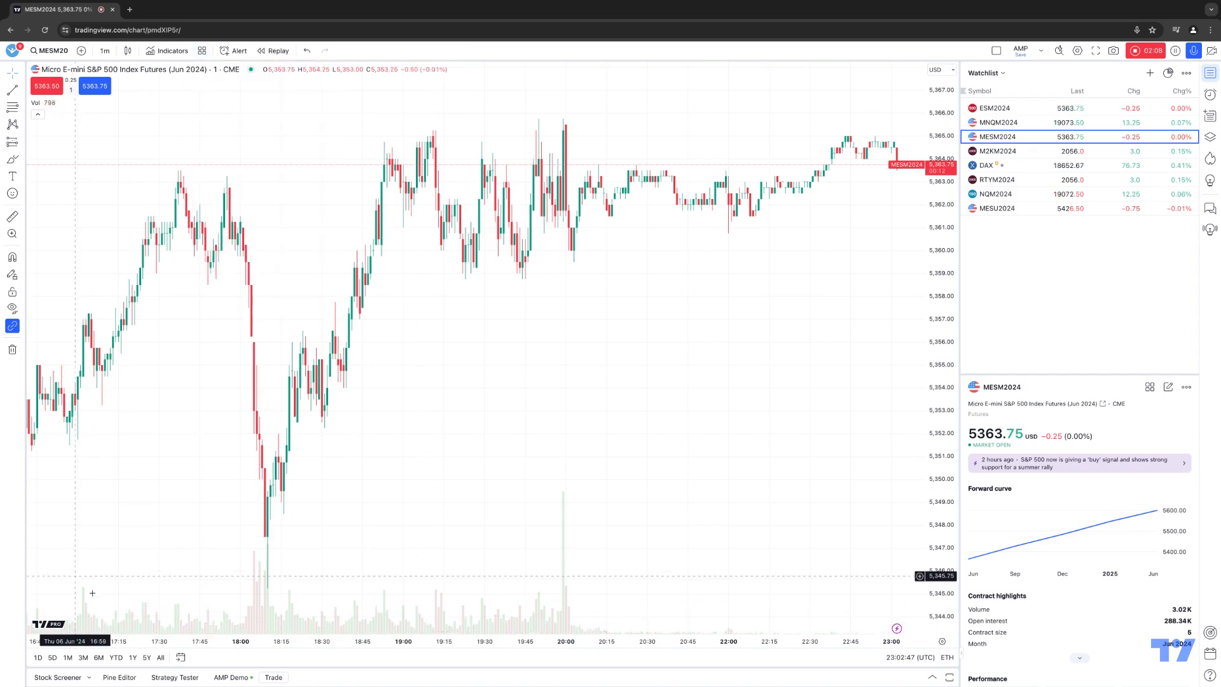
mouse_move(124, 614)
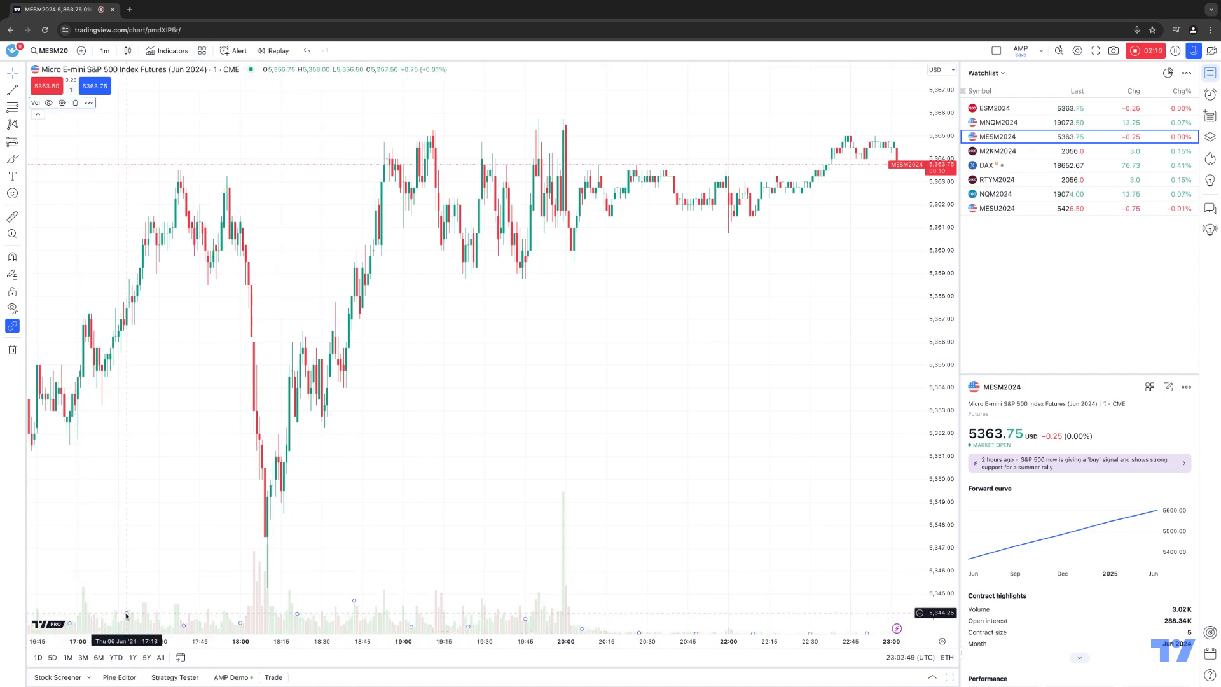
mouse_move(244, 163)
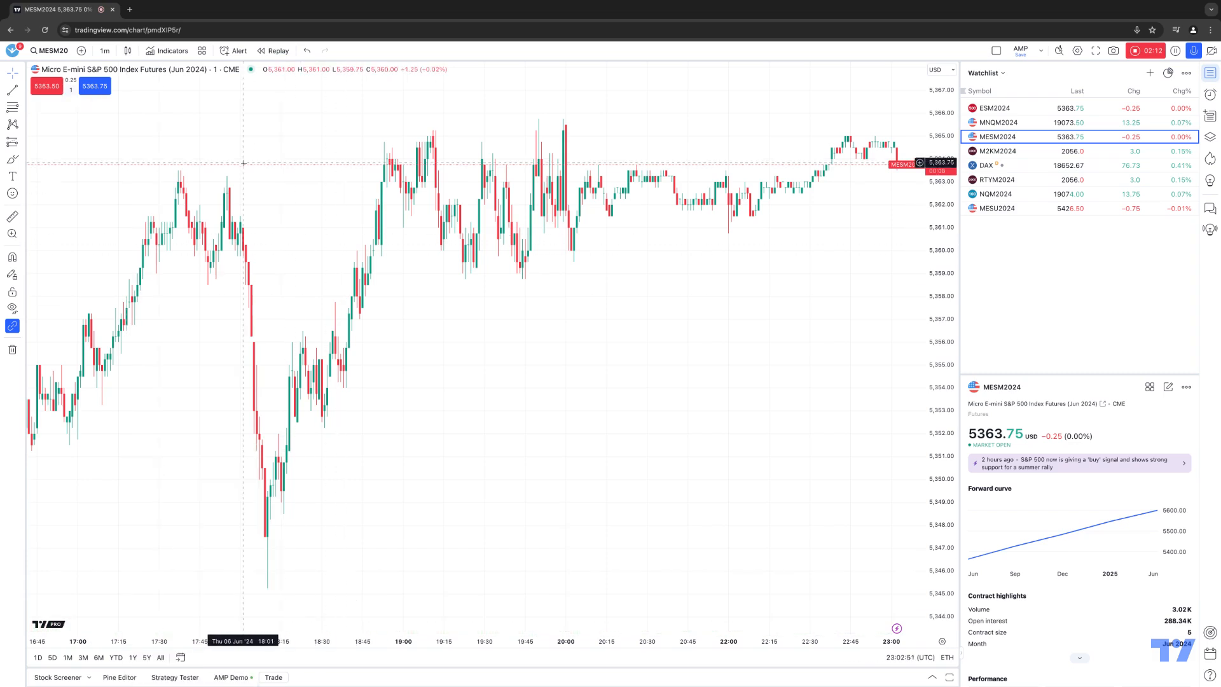
- Apply the AMP template to restore volume, Bollinger Bands and MACD
click(201, 51)
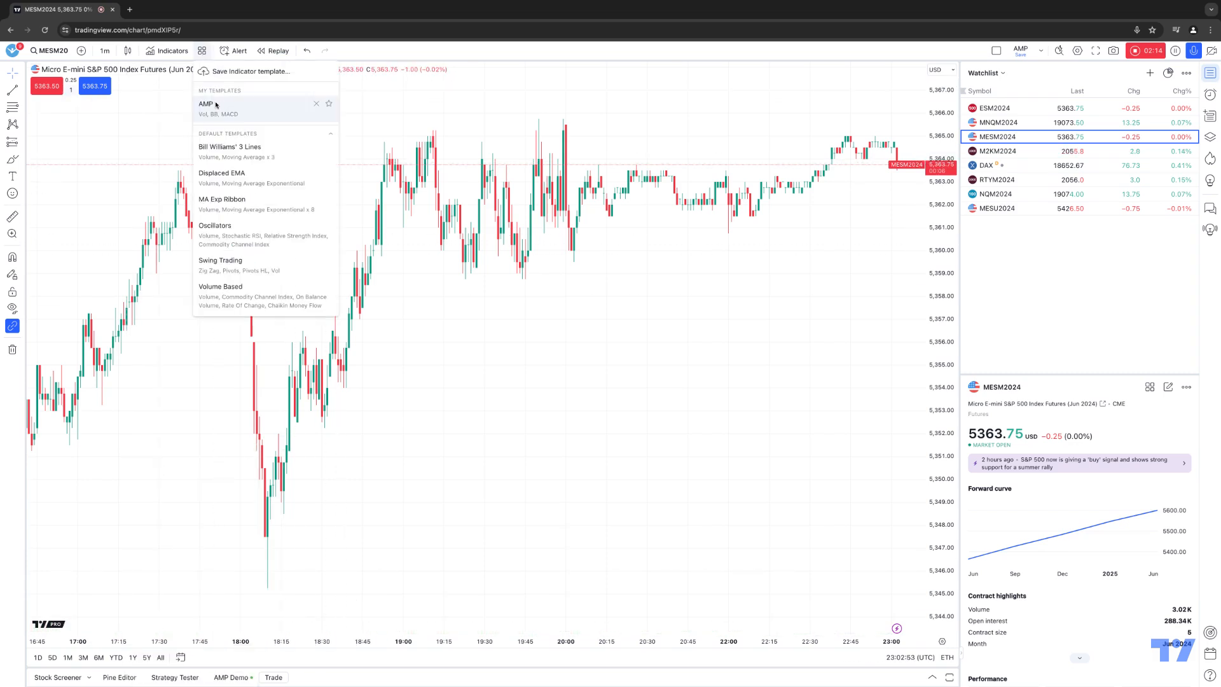
click(205, 104)
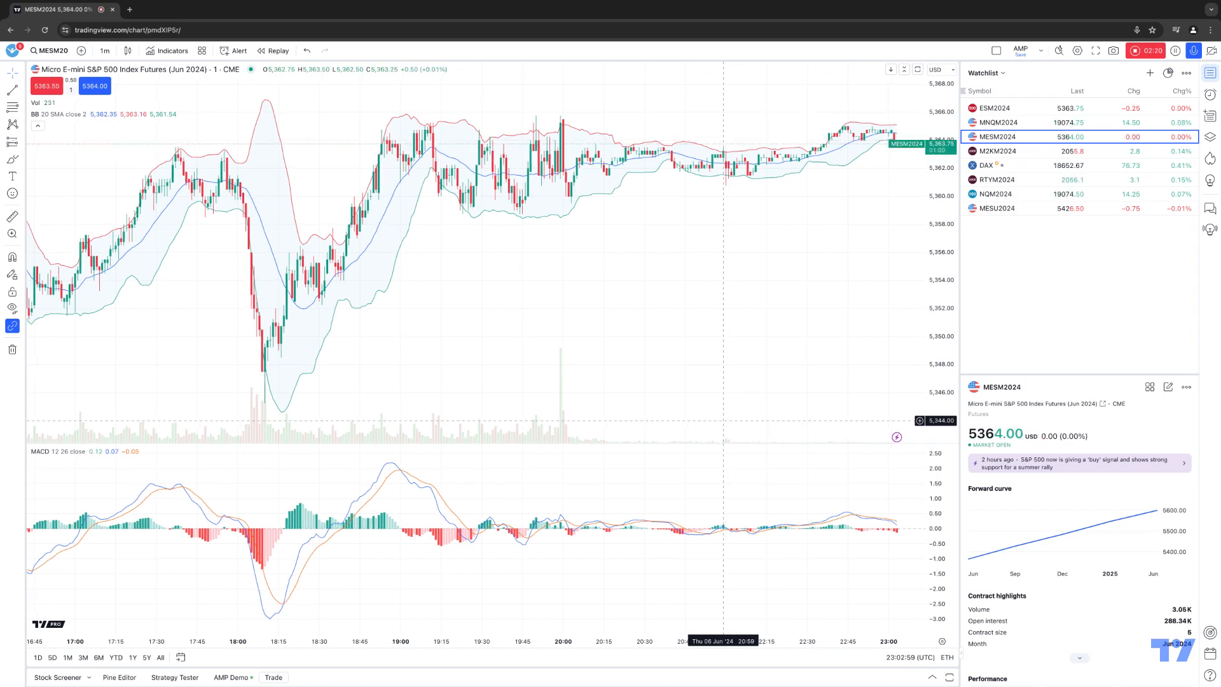
mouse_move(864, 269)
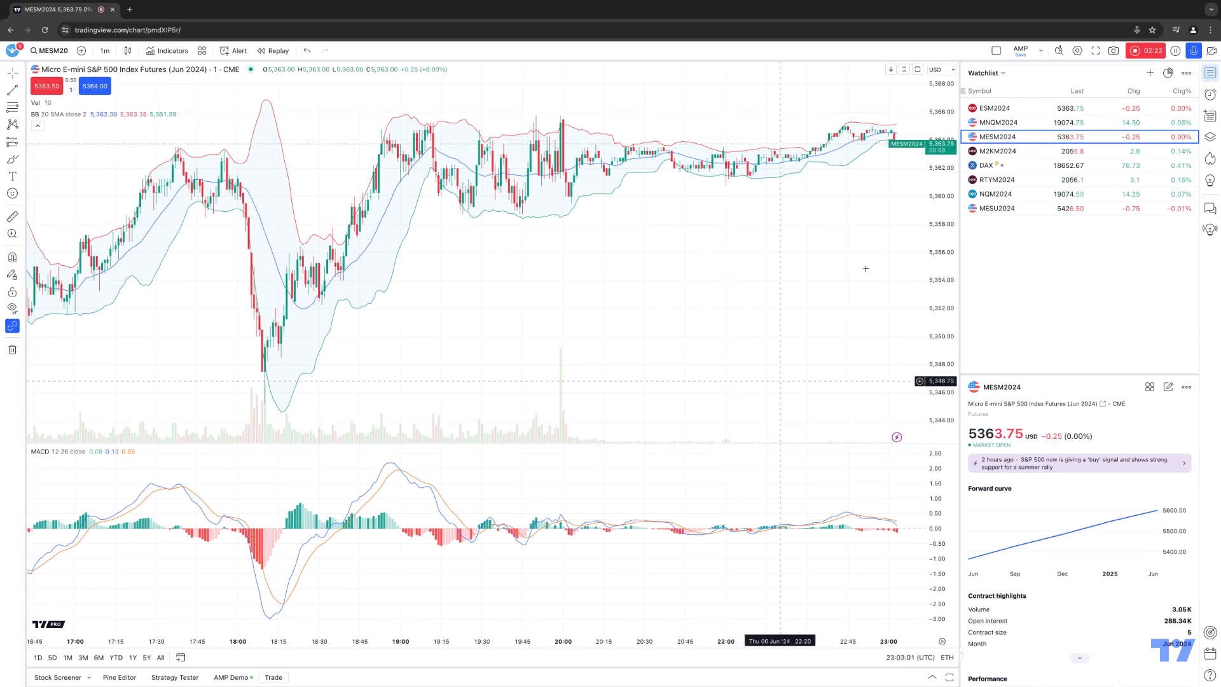